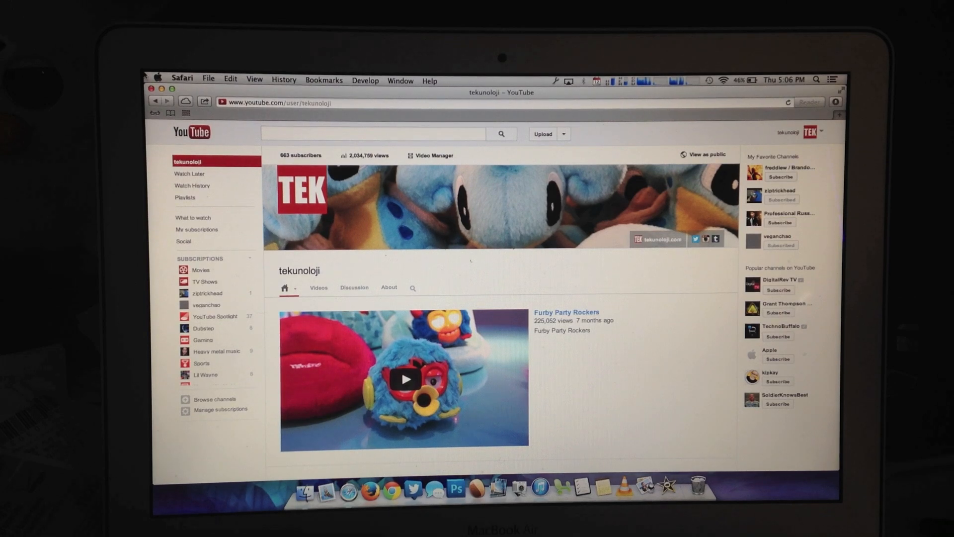
- Open Software Update from the Apple menu to see available updates
left_click(158, 79)
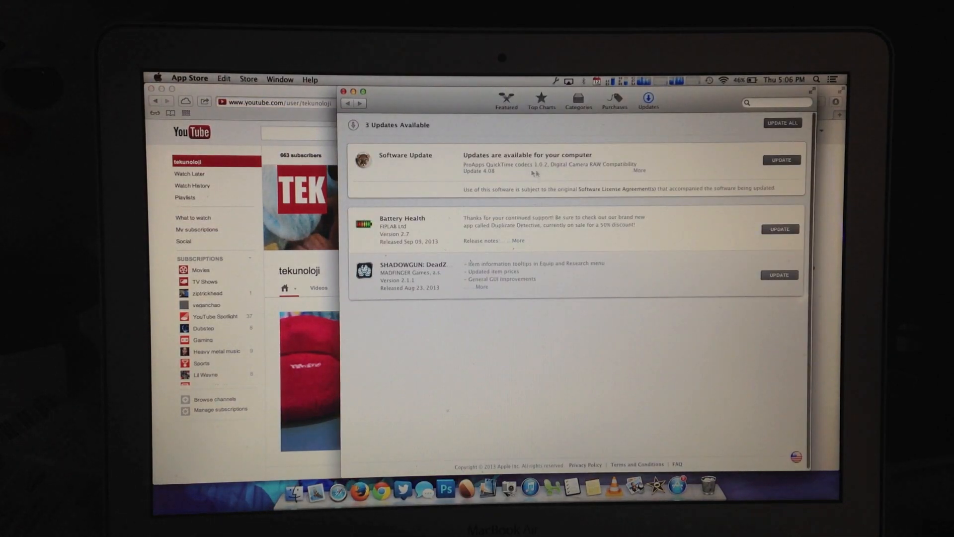
mouse_move(605, 177)
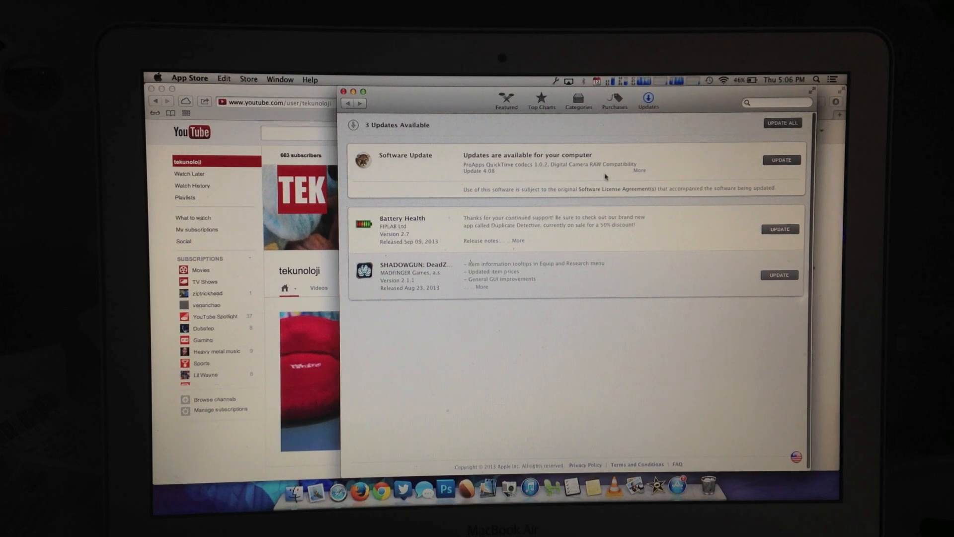
- Expand the system update items, start the update, and continue on battery power
left_click(639, 171)
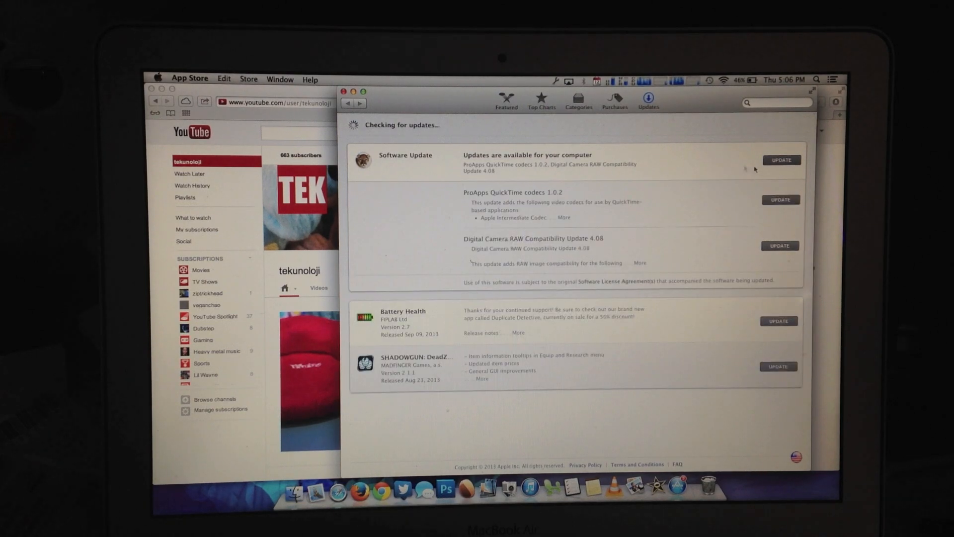
left_click(783, 159)
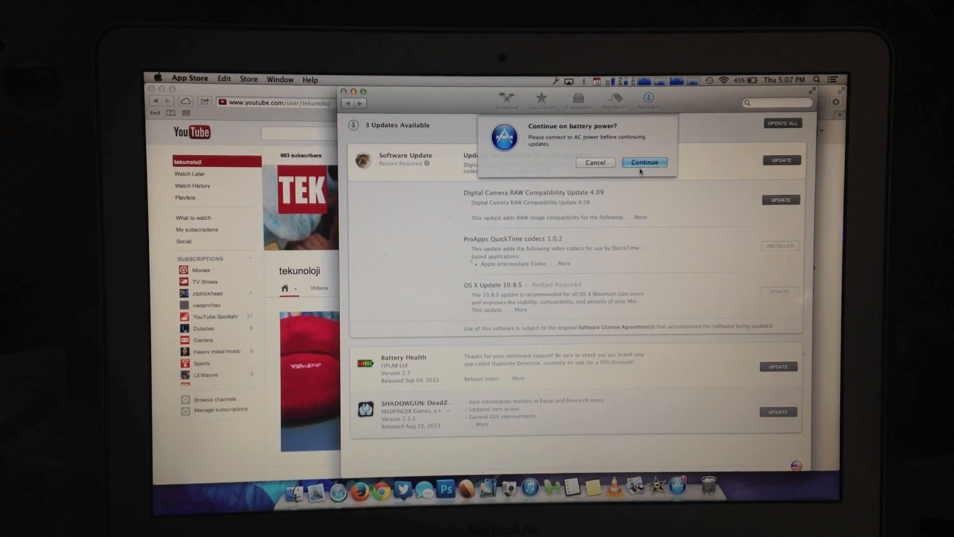
left_click(644, 162)
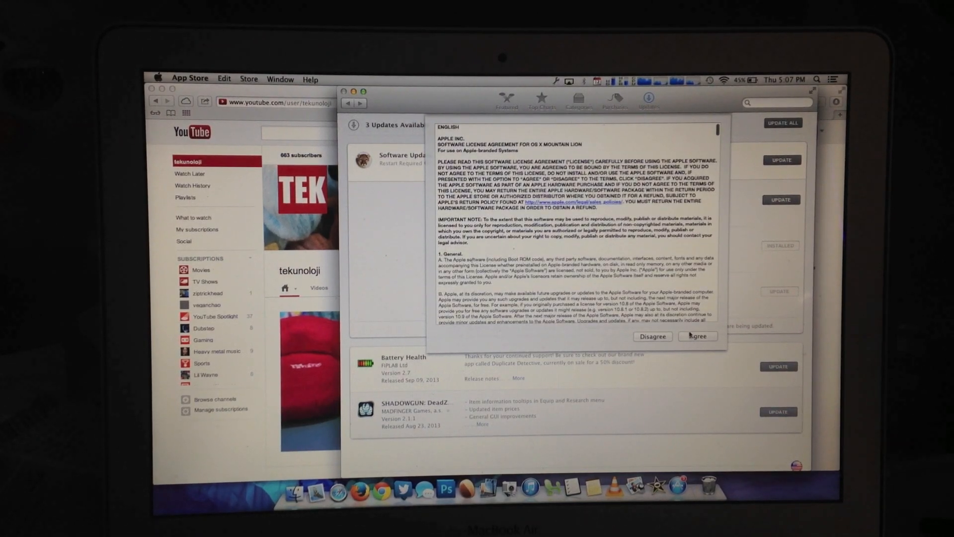
- Agree to the OS X license so the 10.8.5 updates install
left_click(697, 337)
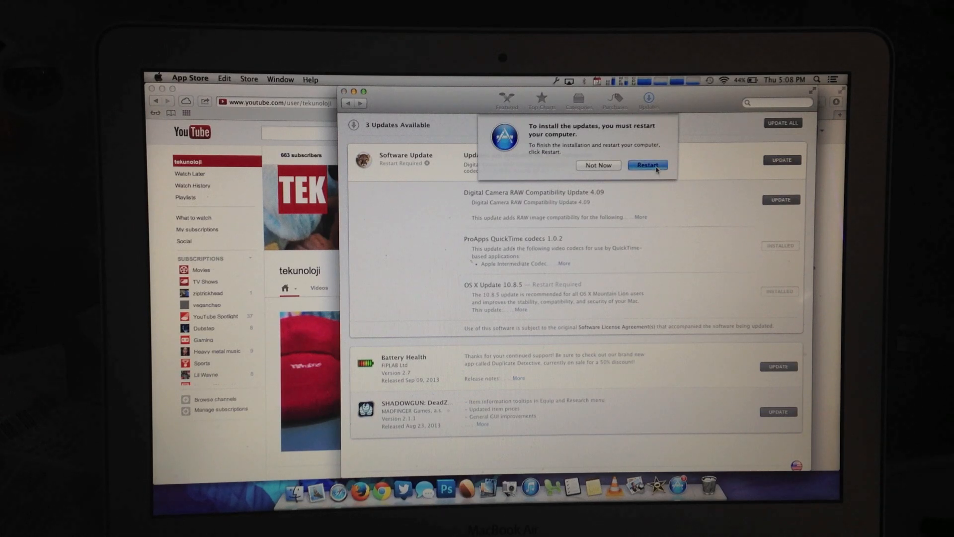
- Restart the Mac to complete the update installation
left_click(647, 165)
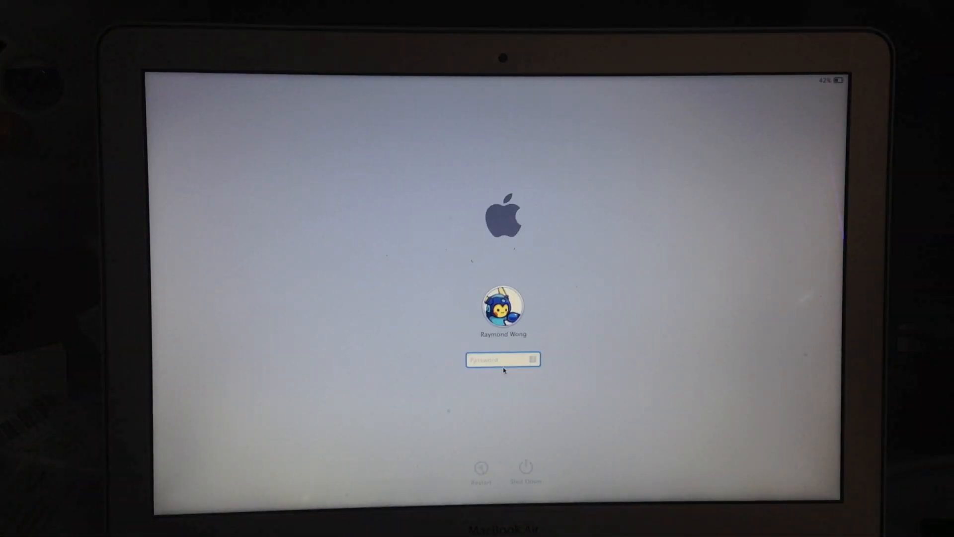
- Enter the account password at the login window and log in
left_click(503, 359)
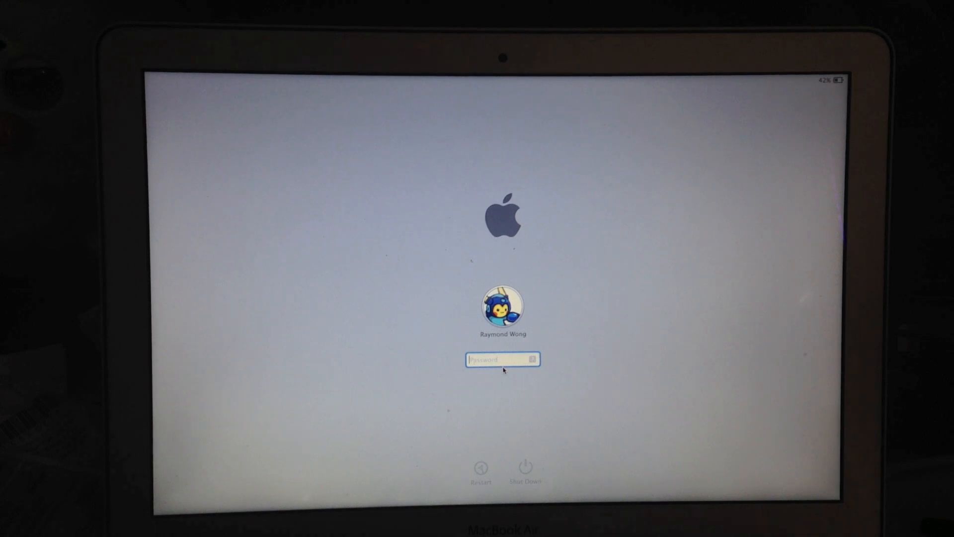
type("•")
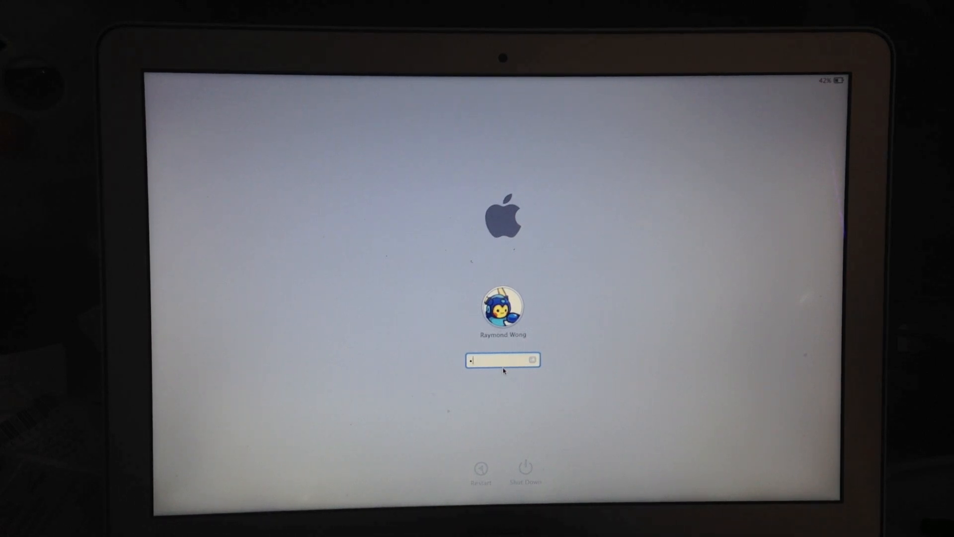
type("password")
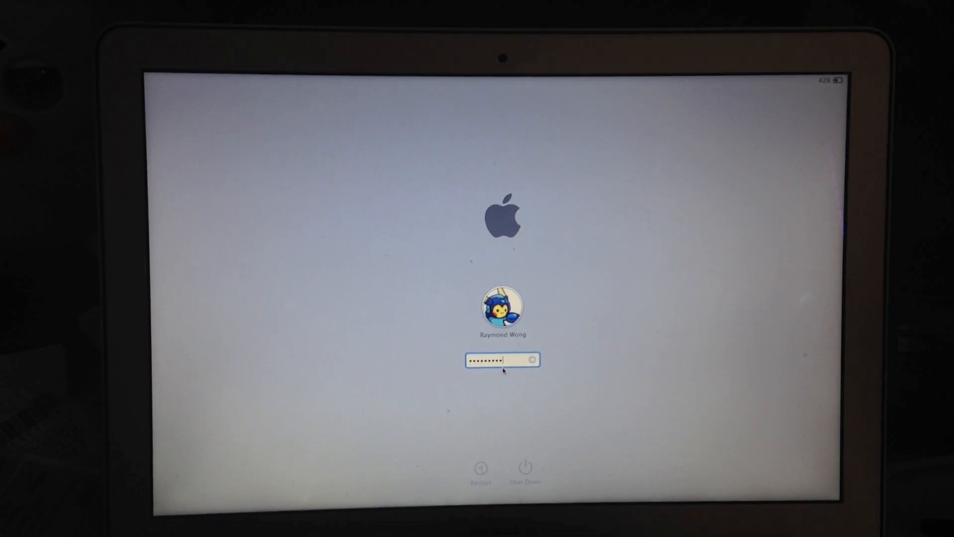
key("Return")
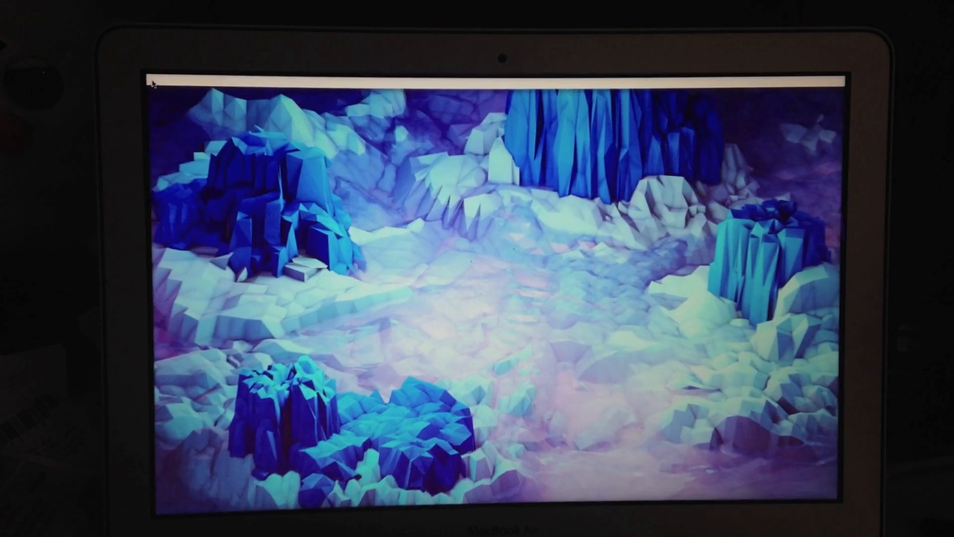
- Show About This Mac from the Apple menu, confirming OS X 10.8.5
left_click(162, 80)
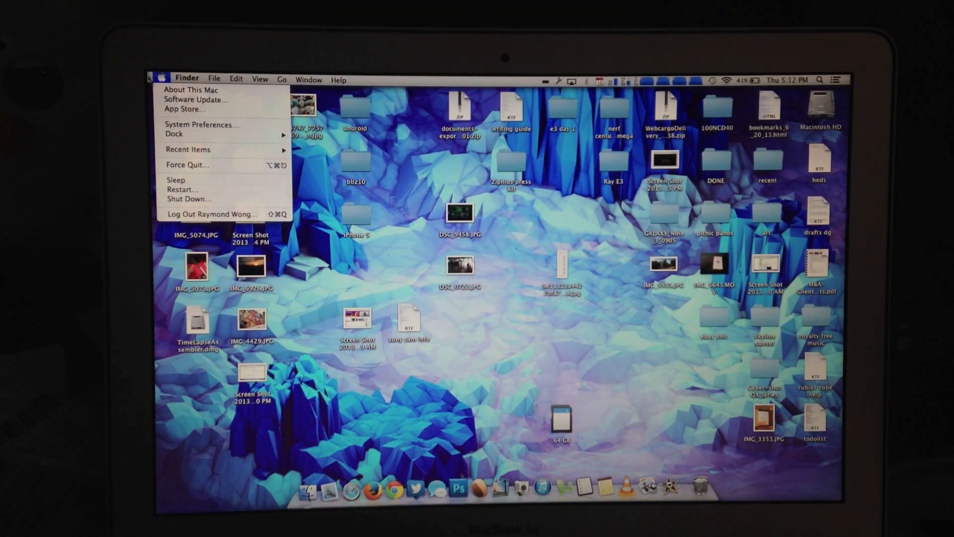
mouse_move(191, 90)
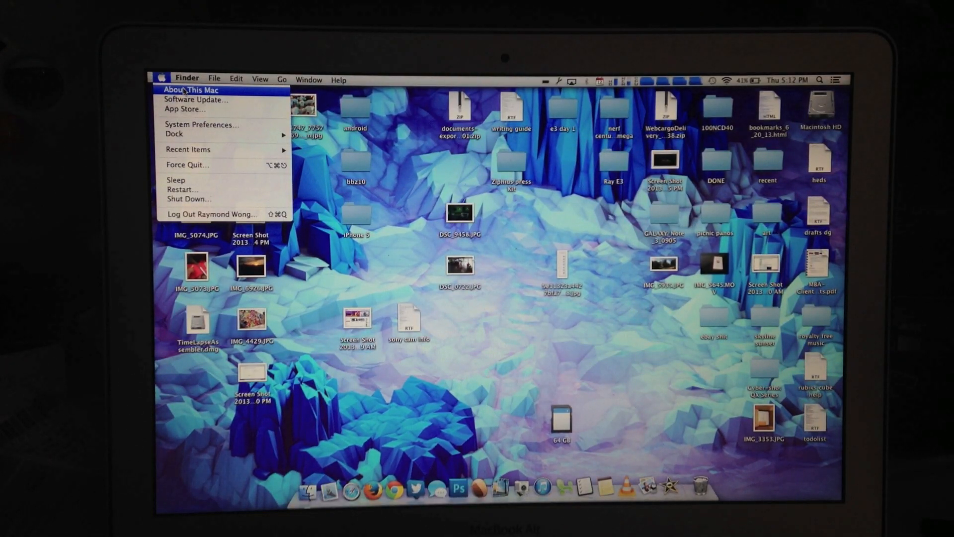
left_click(189, 89)
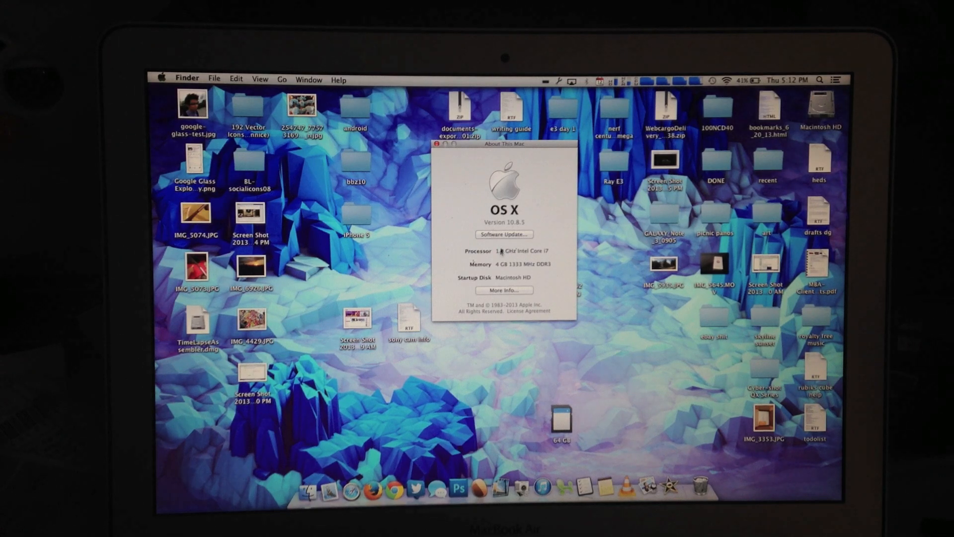